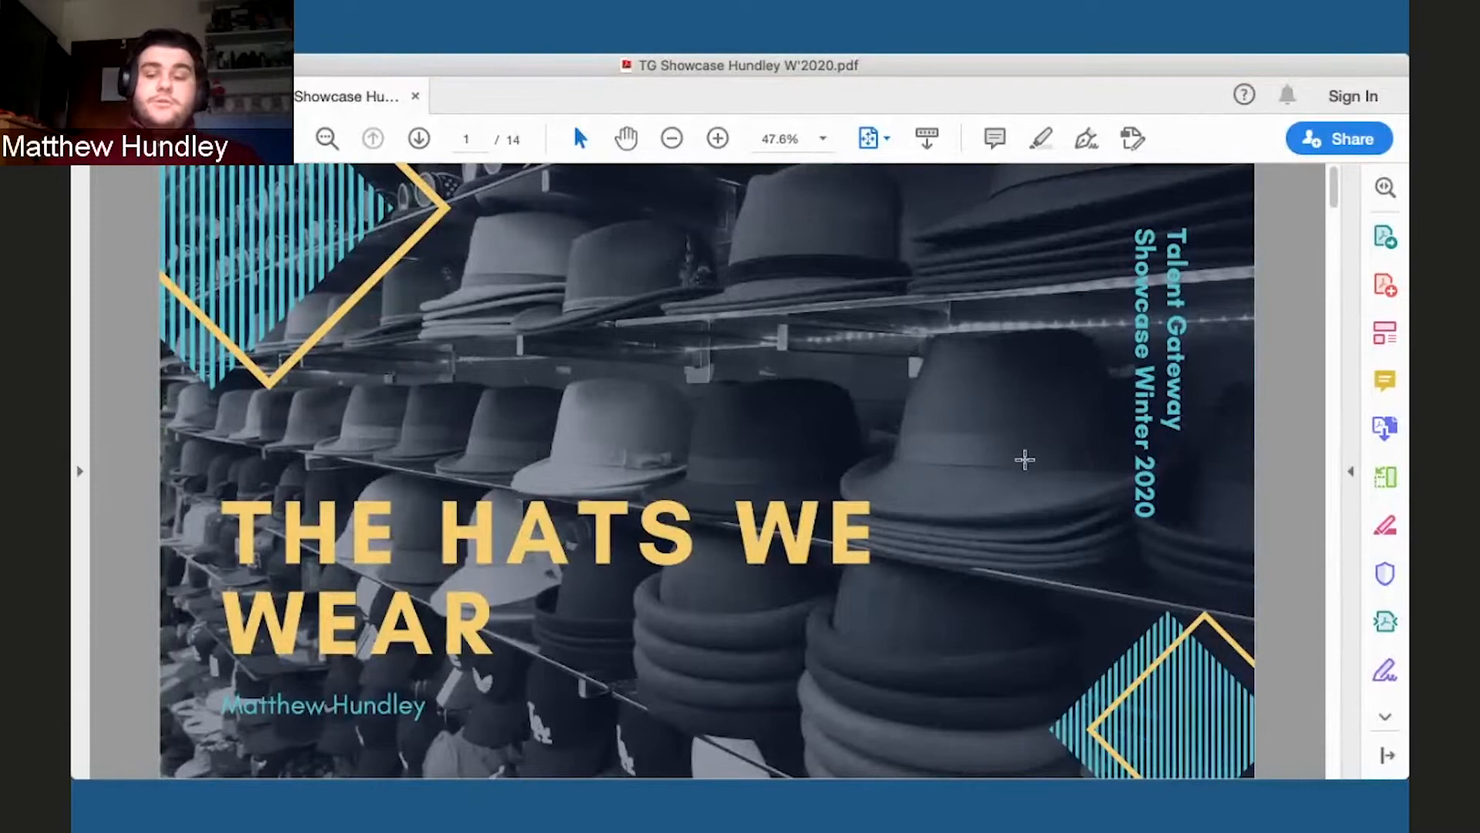
- Page forward past the Who Am I? slide to page 3, Points of Discussion
{"action": "left_click", "coordinate": [417, 138]}
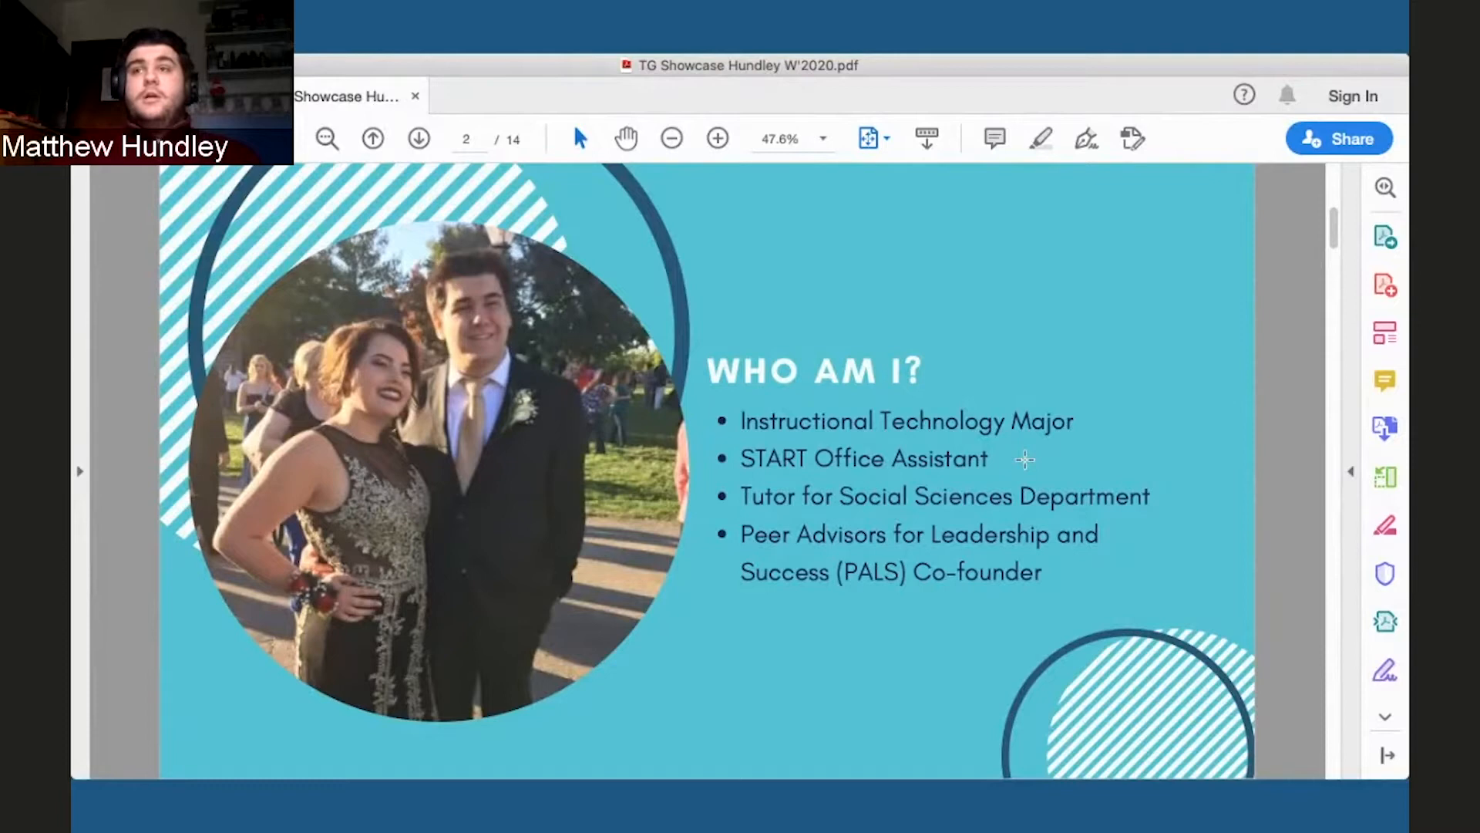
{"action": "left_click", "coordinate": [418, 138]}
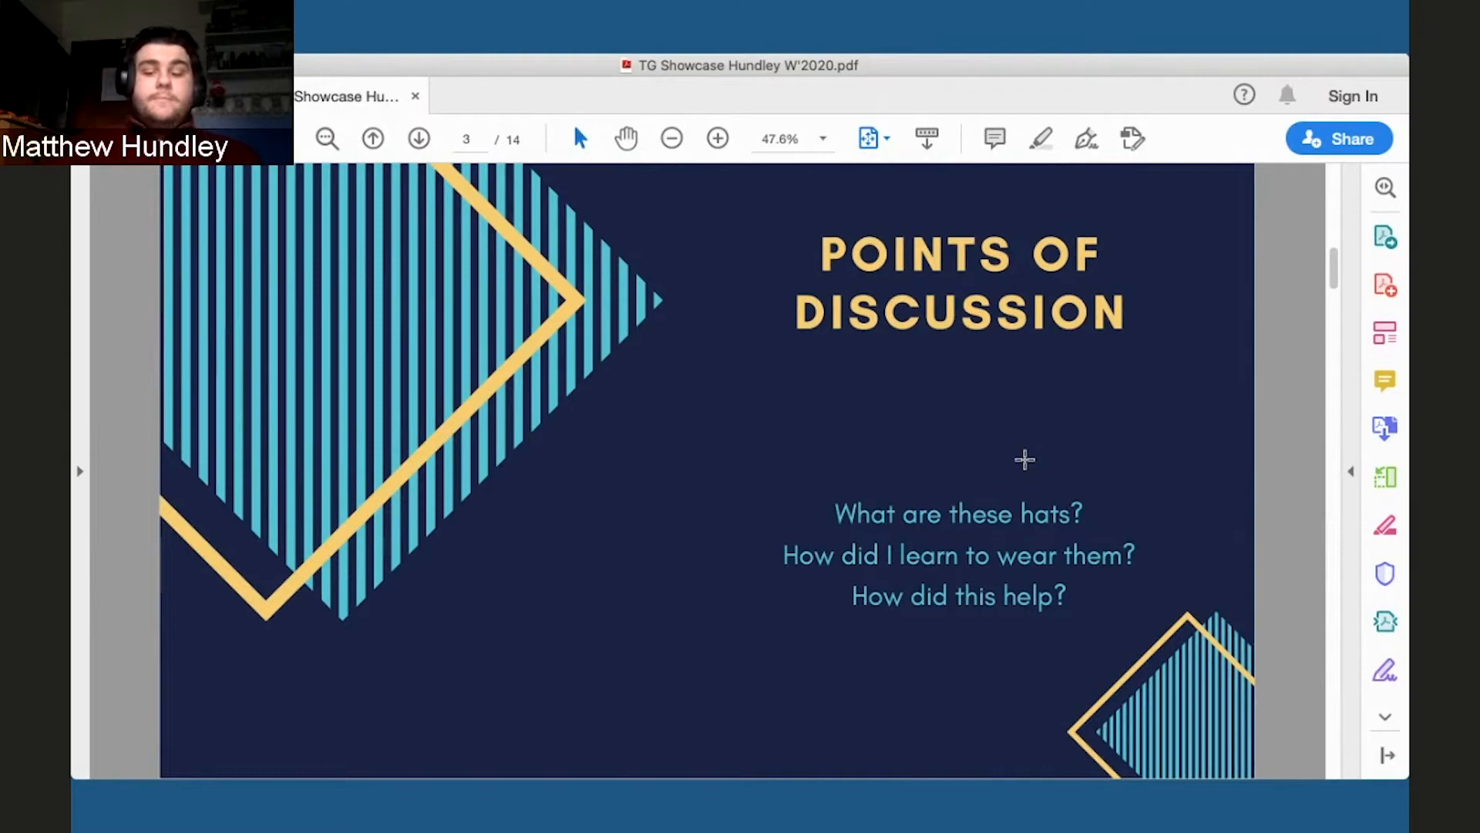
- Page forward through The Hats We Wear and leadership roles slides to the quote
{"action": "left_click", "coordinate": [418, 138]}
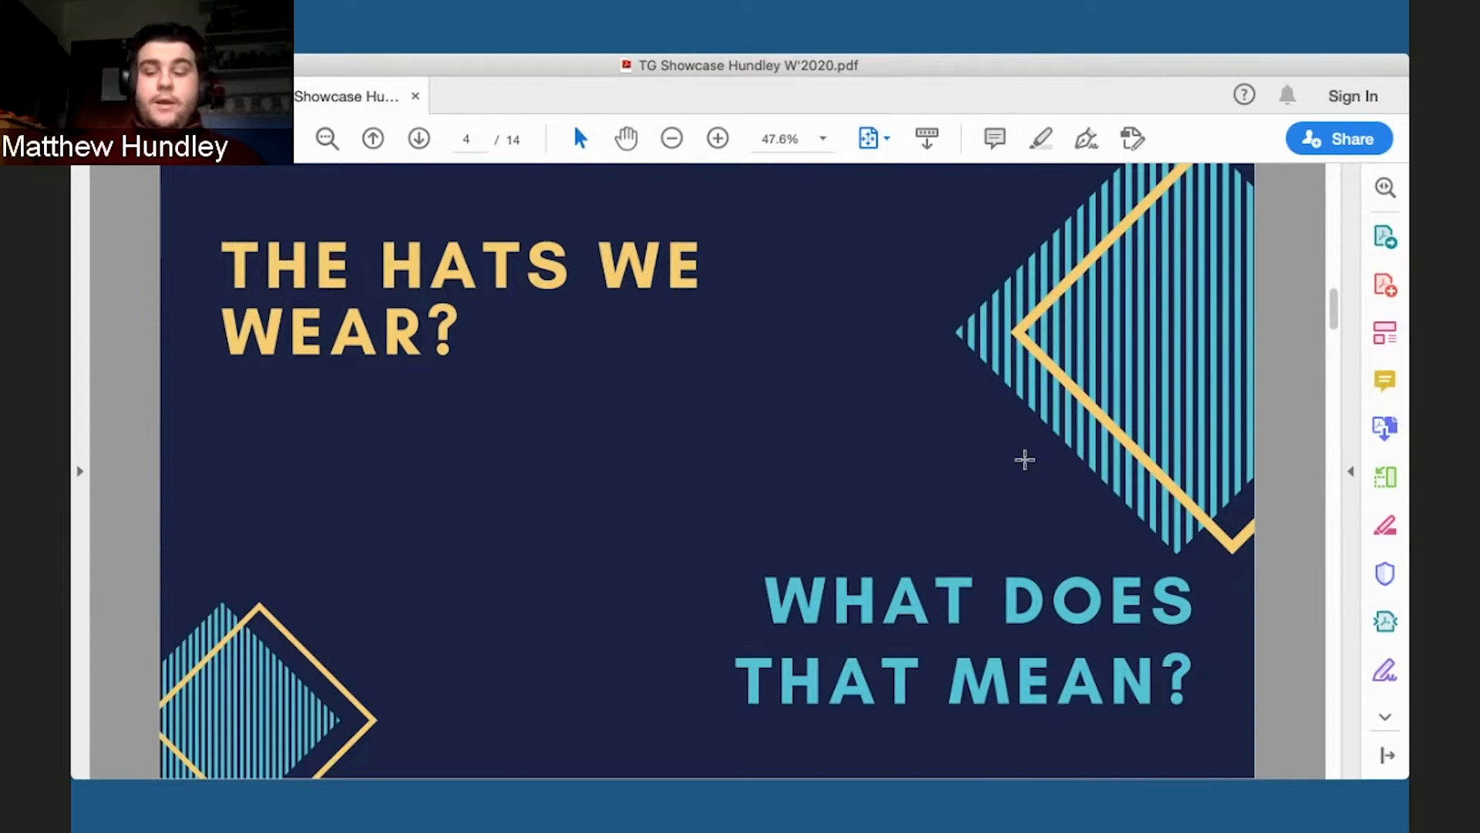
{"action": "left_click", "coordinate": [418, 139]}
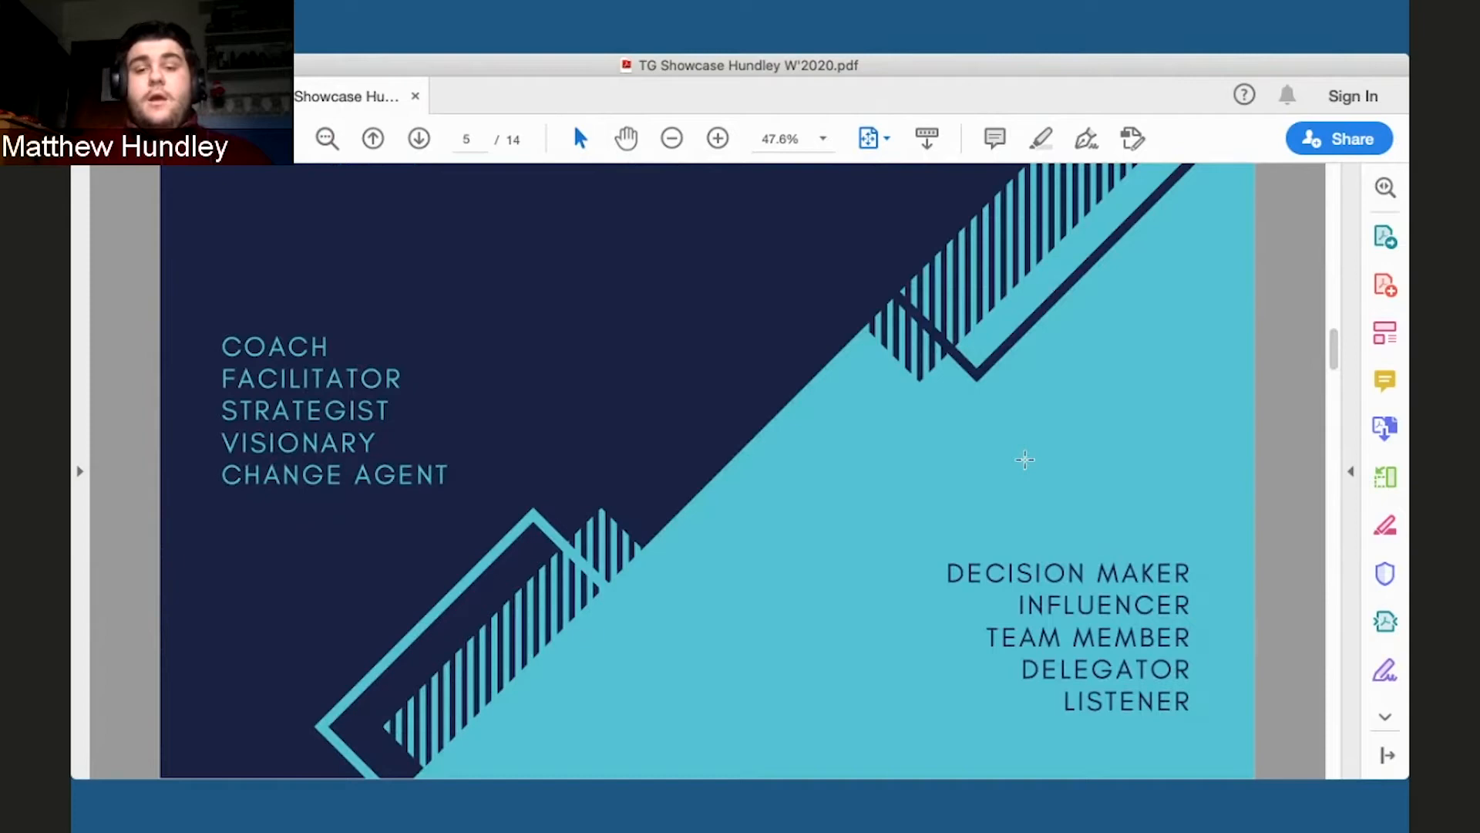
{"action": "left_click", "coordinate": [418, 139]}
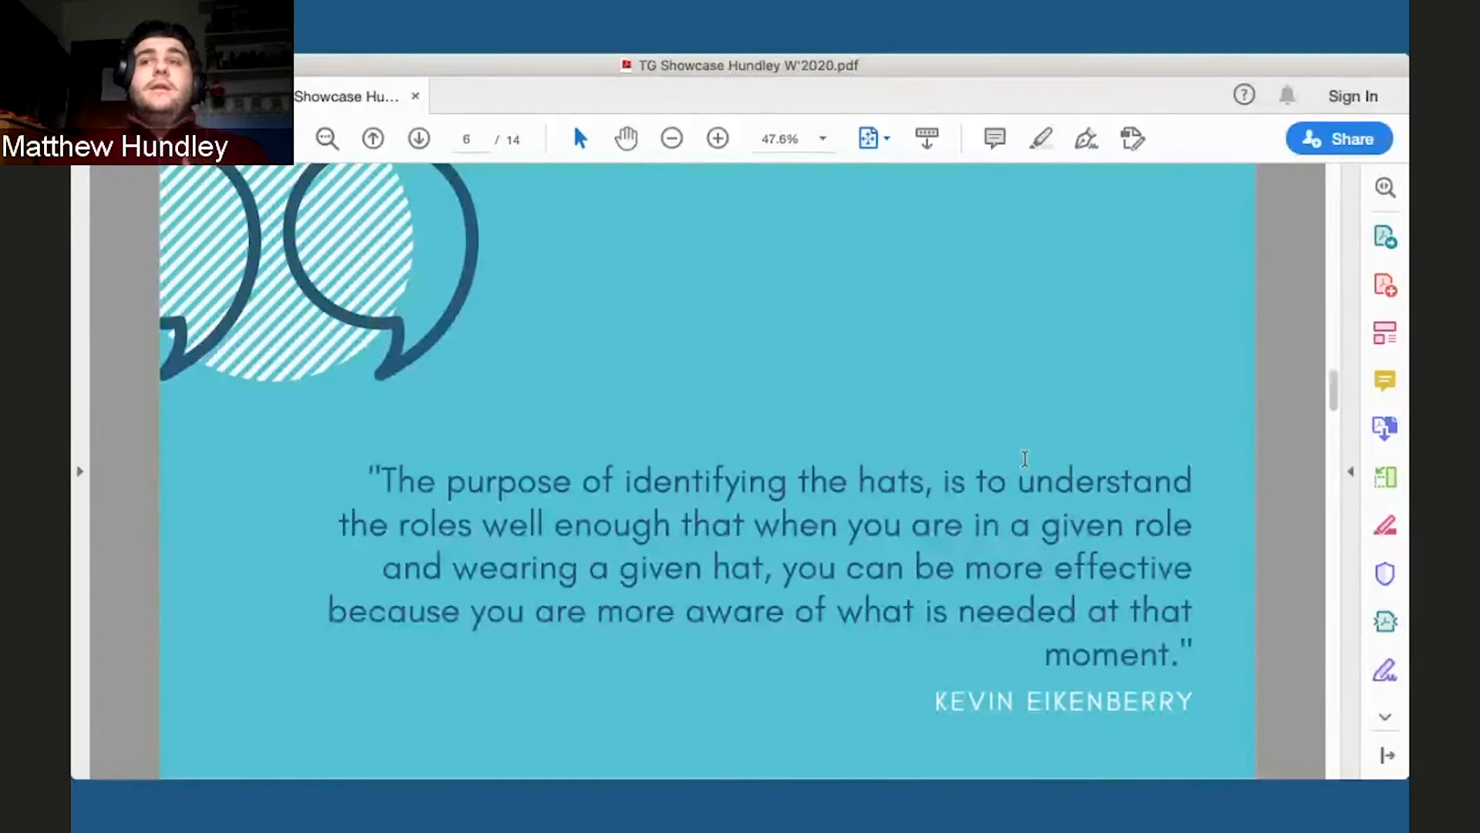
- Page through Learning the Hats, role overview and Facilitator slides to page 10
{"action": "left_click", "coordinate": [418, 139]}
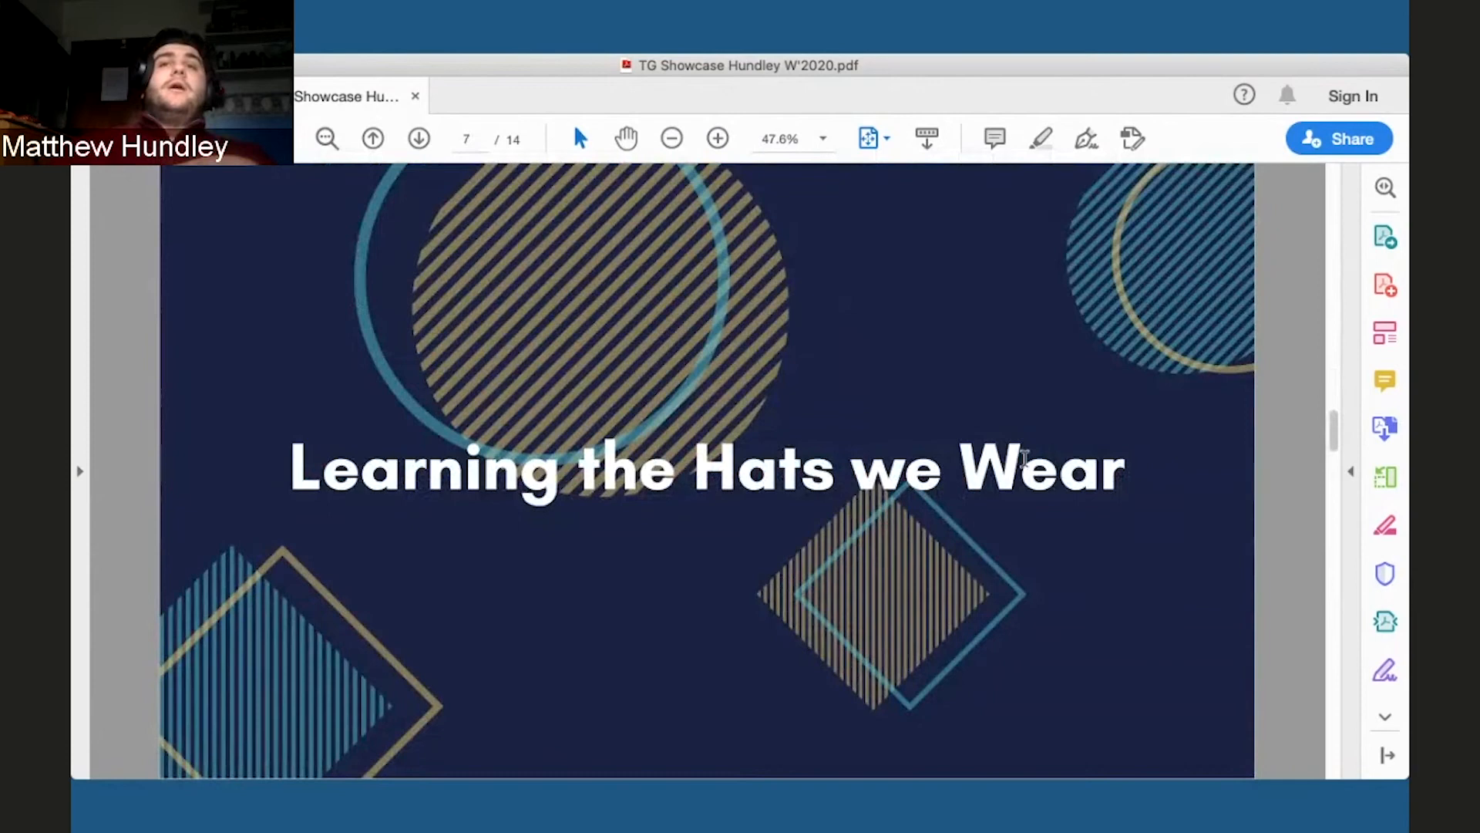
{"action": "left_click", "coordinate": [417, 138]}
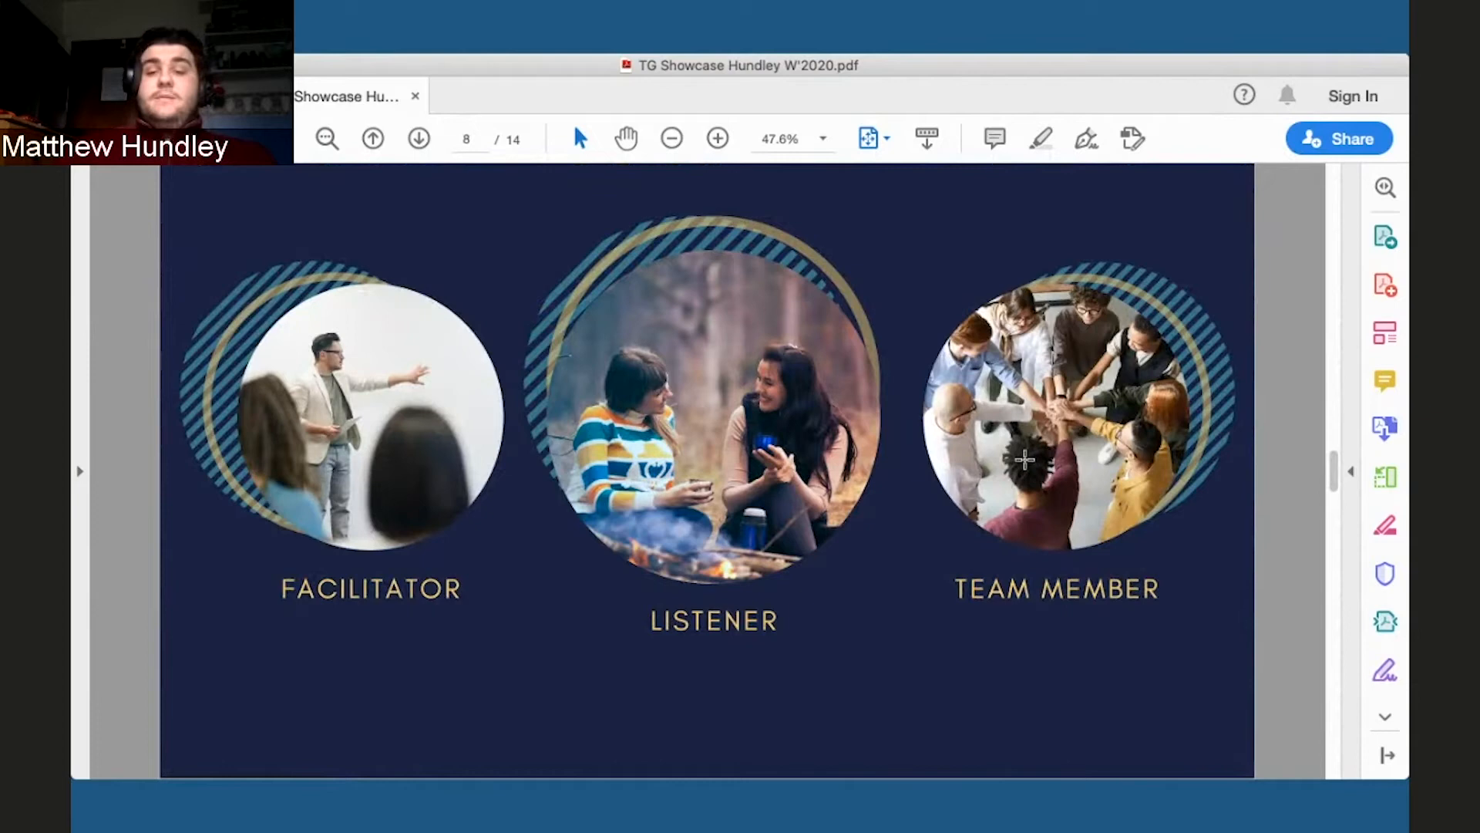
{"action": "left_click", "coordinate": [418, 138]}
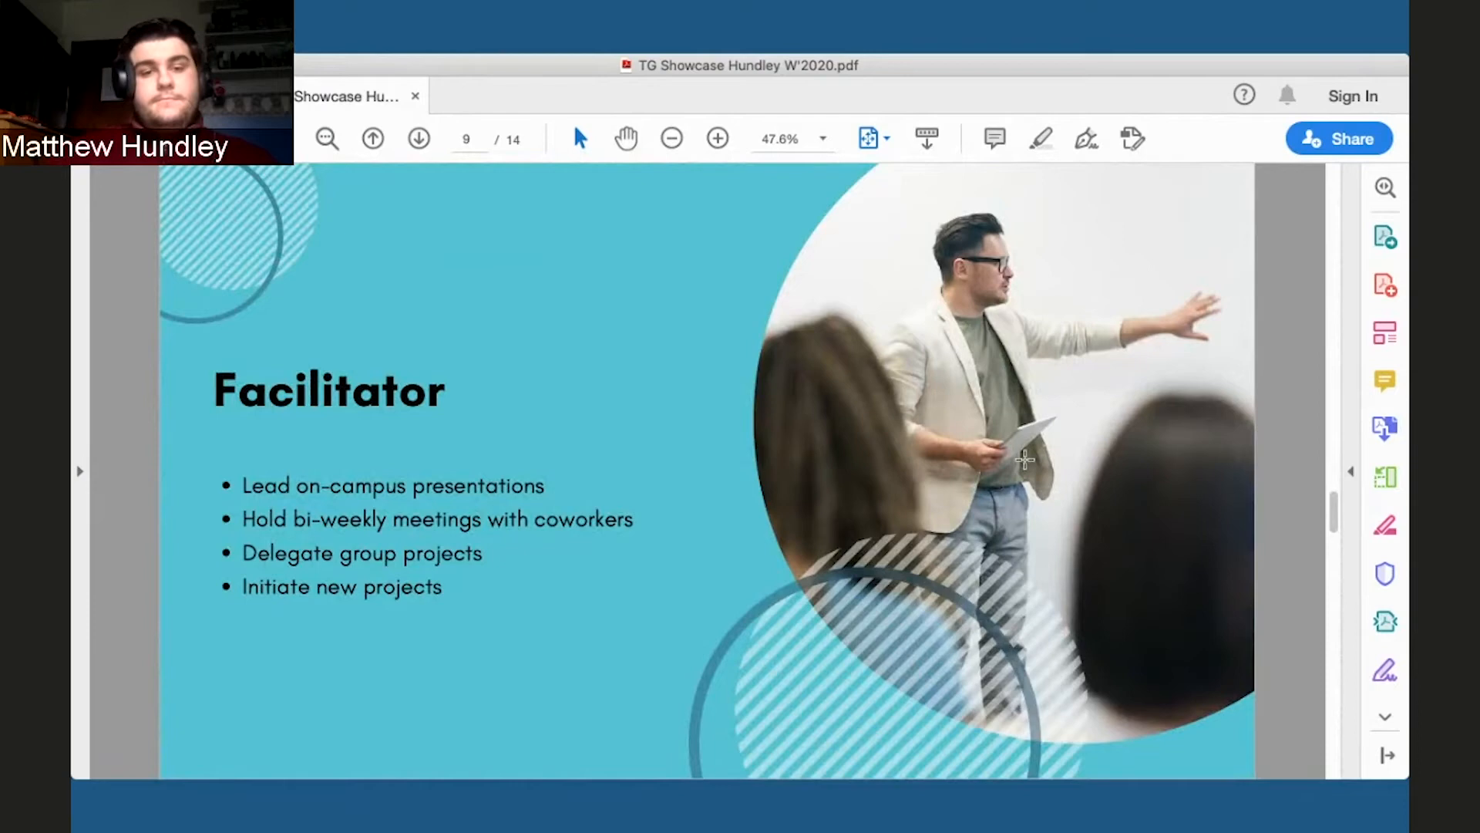
{"action": "left_click", "coordinate": [418, 139]}
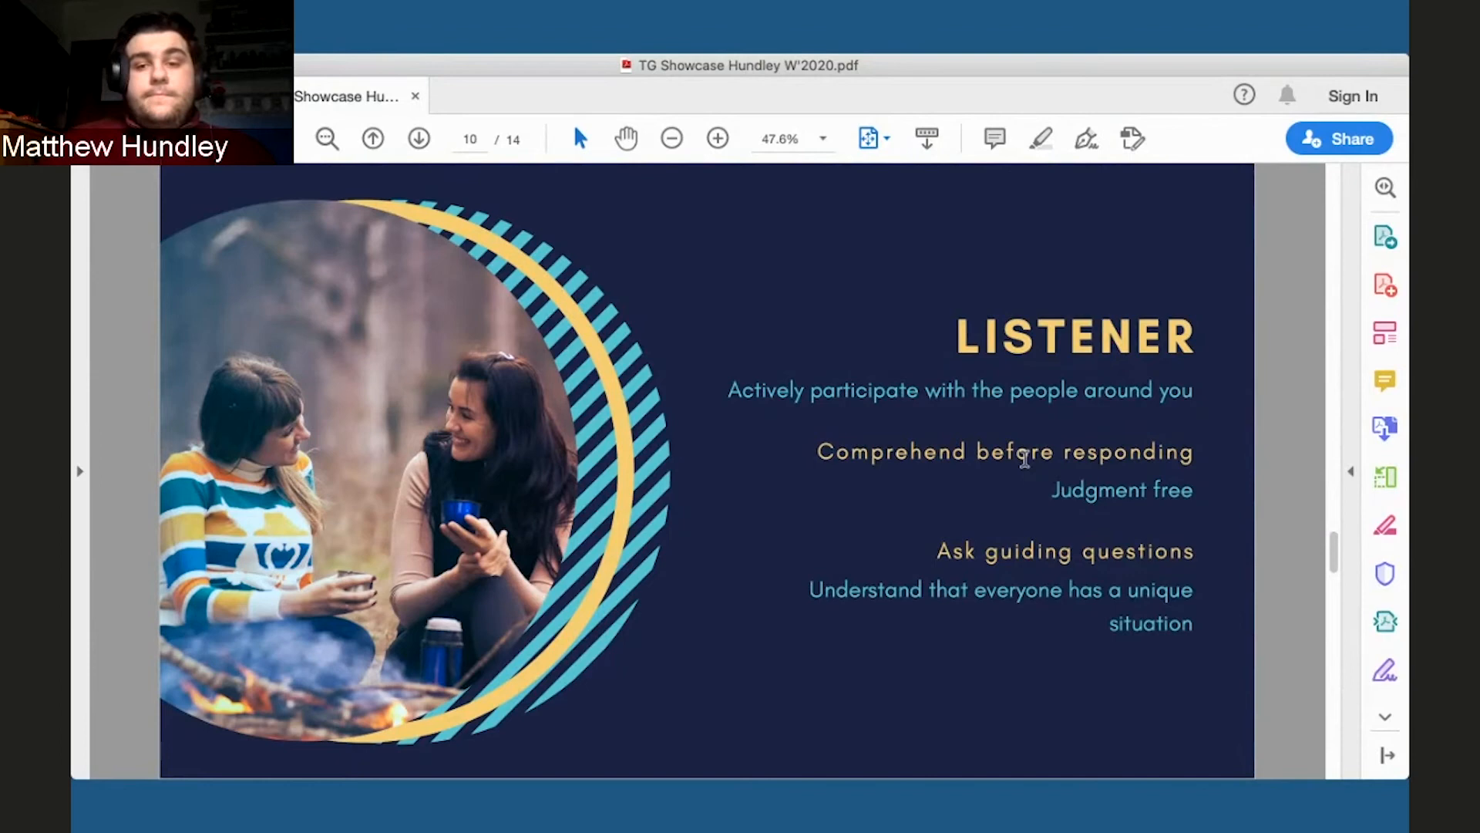
- Advance to page 12, Understanding Your Hats: The Big Picture
{"action": "left_click", "coordinate": [418, 139]}
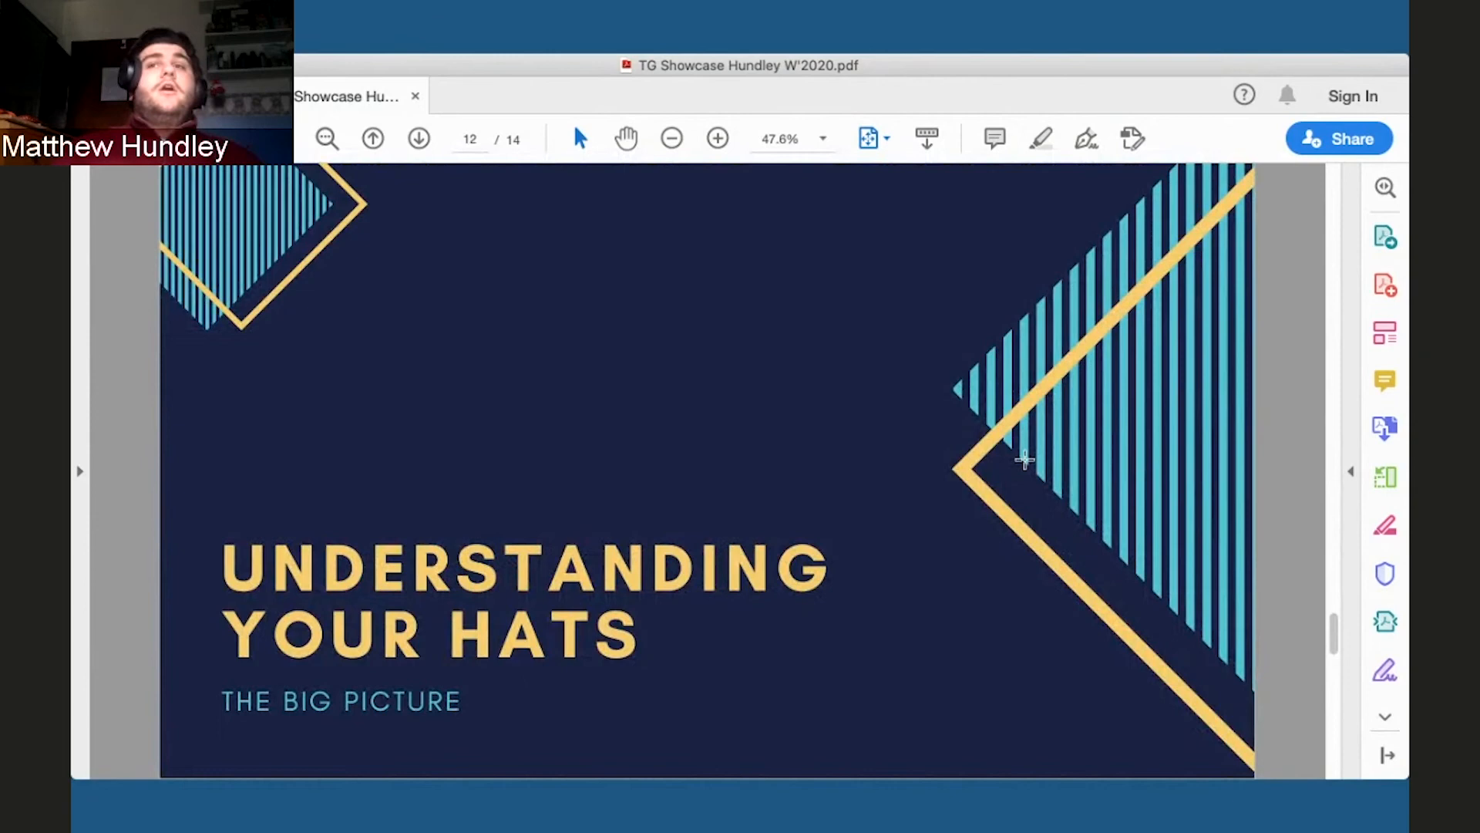
- Page past the Personal, Academic, Career slide to the closing slide, page 14
{"action": "left_click", "coordinate": [417, 139]}
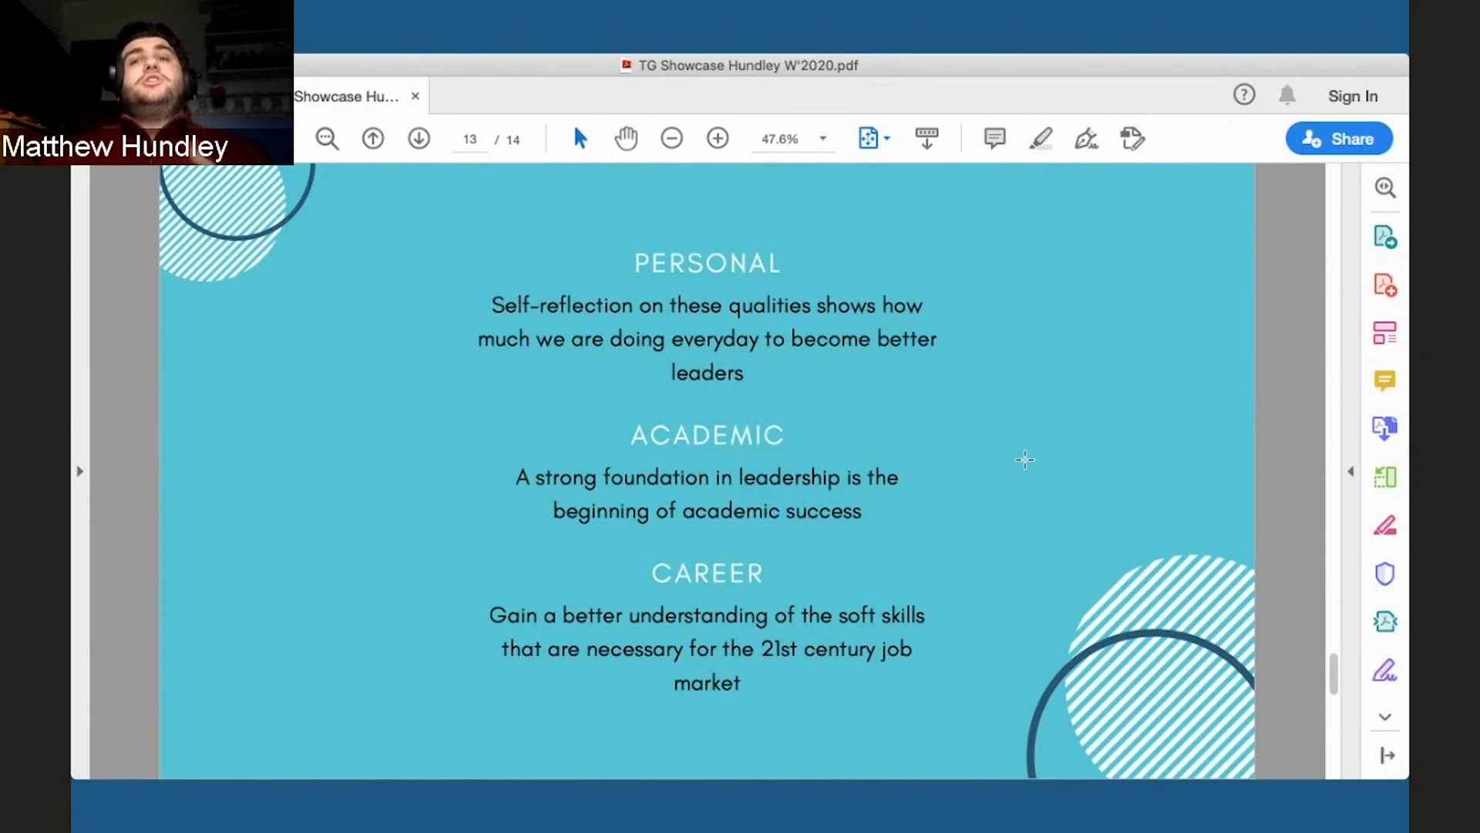
{"action": "left_click", "coordinate": [418, 138]}
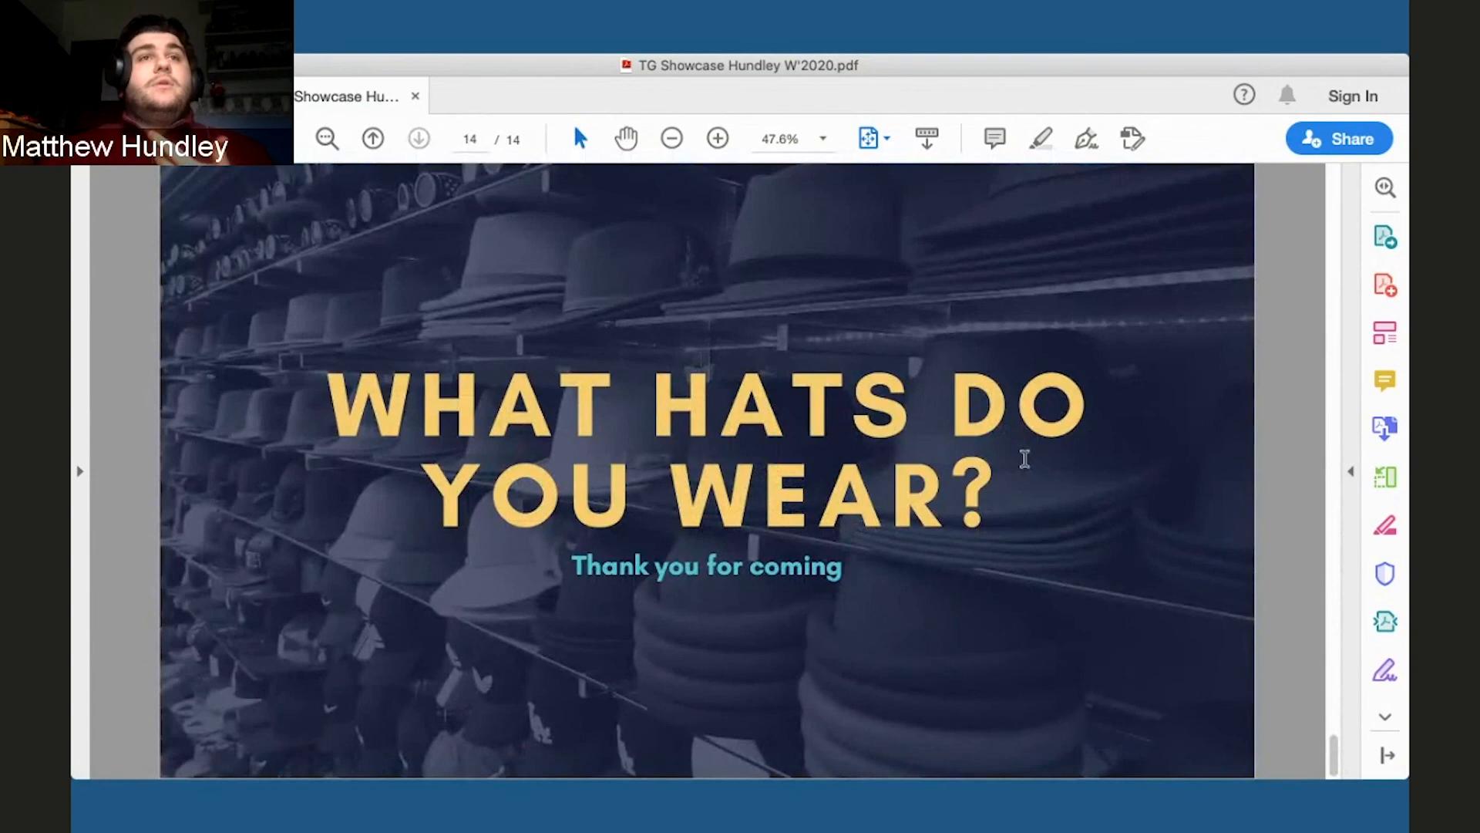